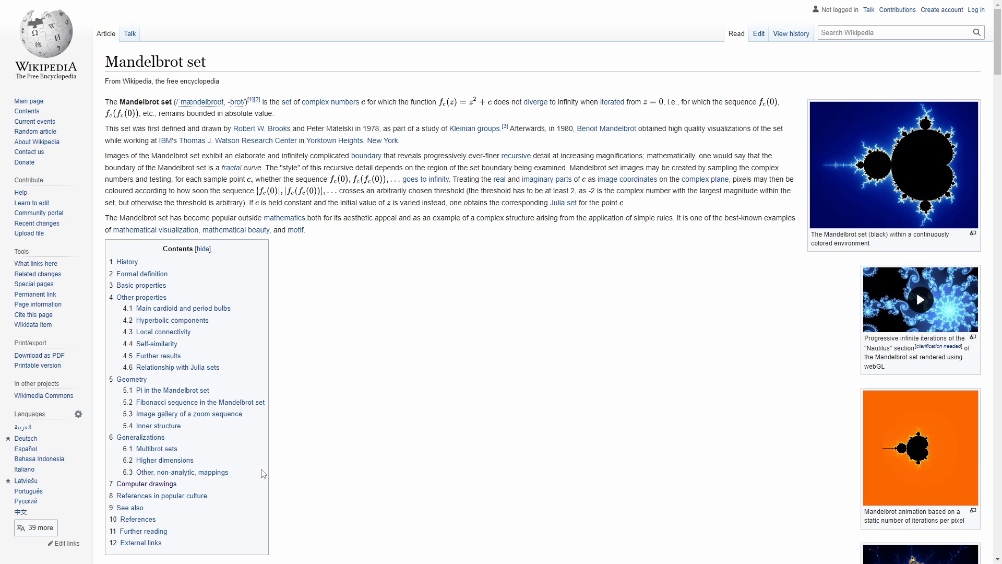
Run the Mandelbrot sketch so the preview pane renders the coloured Mandelbrot set
{"action": "left_click", "coordinate": [148, 483]}
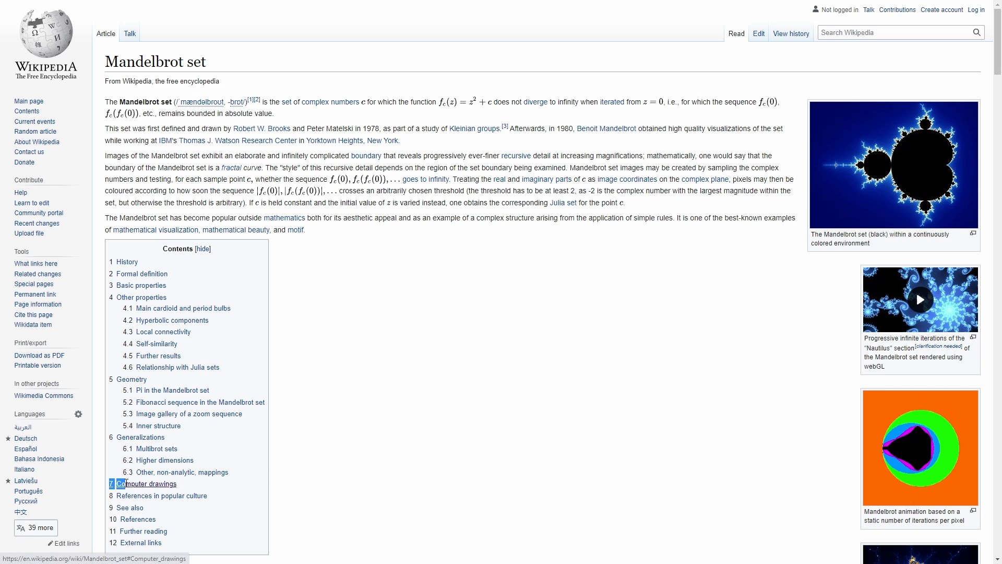
{"action": "left_click", "coordinate": [149, 483]}
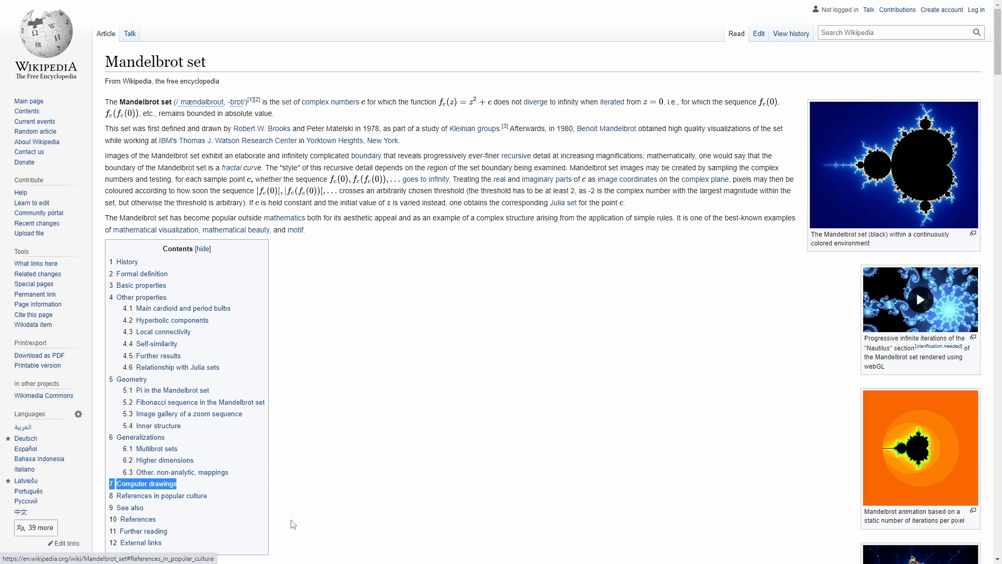
{"action": "left_click", "coordinate": [145, 483]}
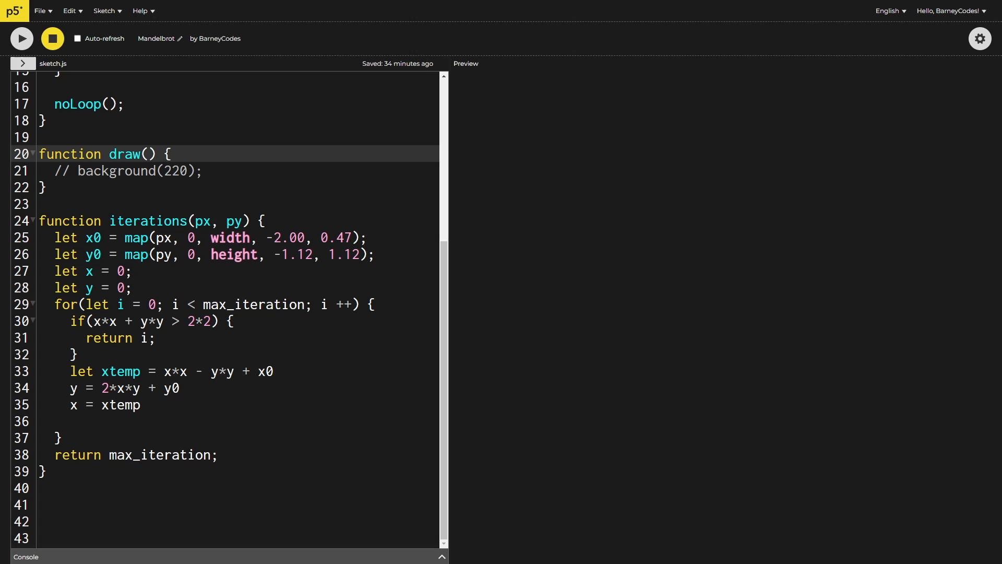
{"action": "left_click", "coordinate": [41, 220]}
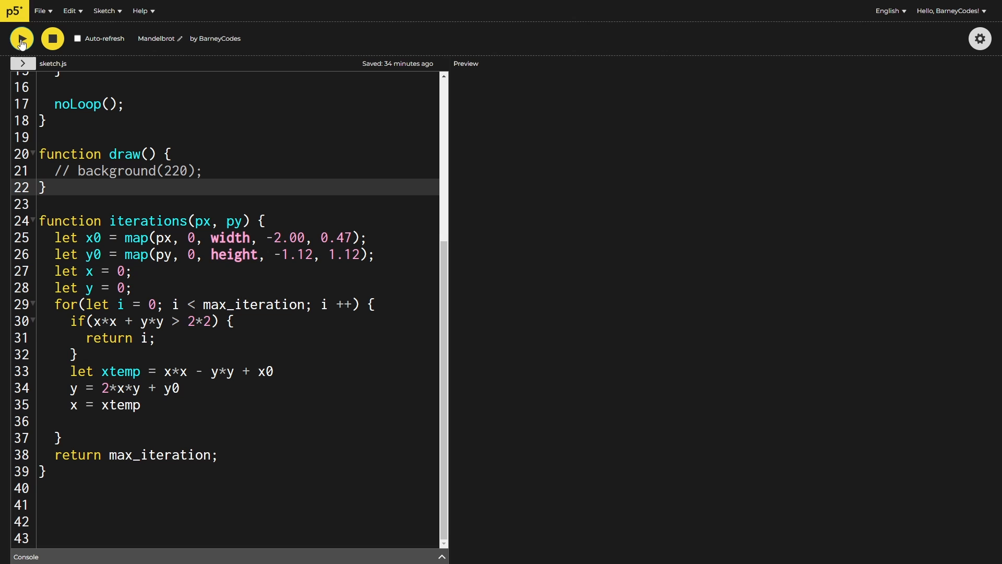
{"action": "left_click", "coordinate": [21, 39]}
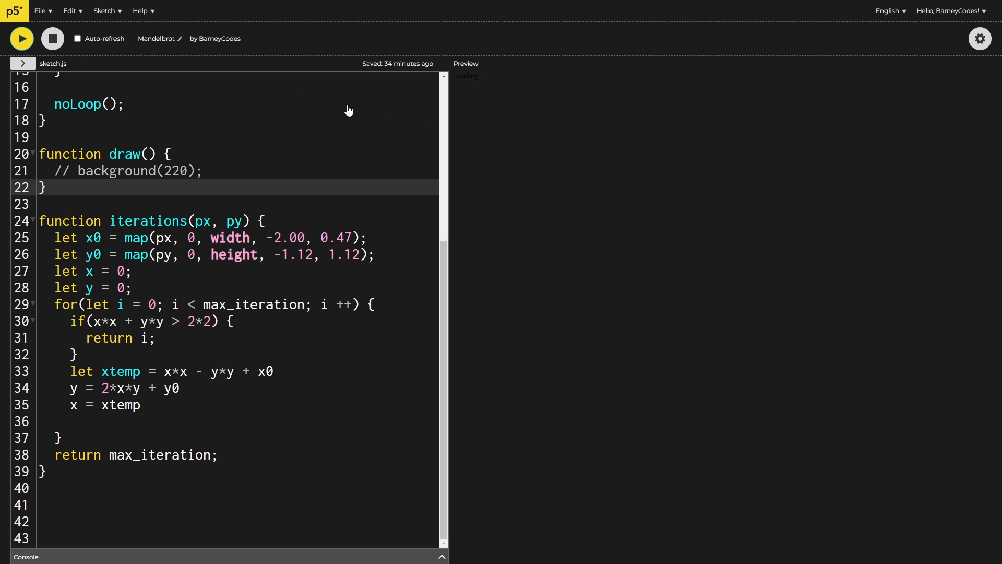
{"action": "left_click", "coordinate": [21, 39]}
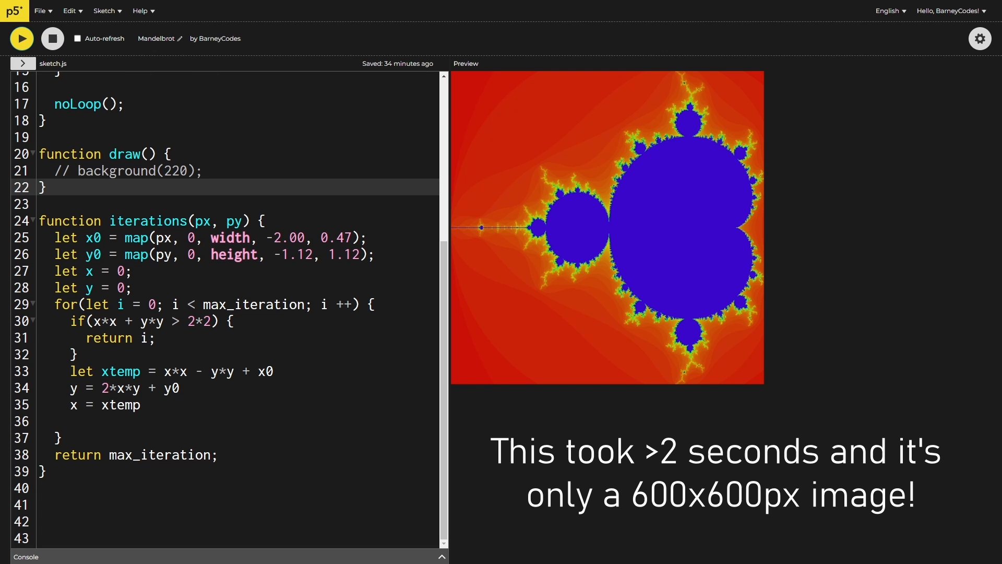